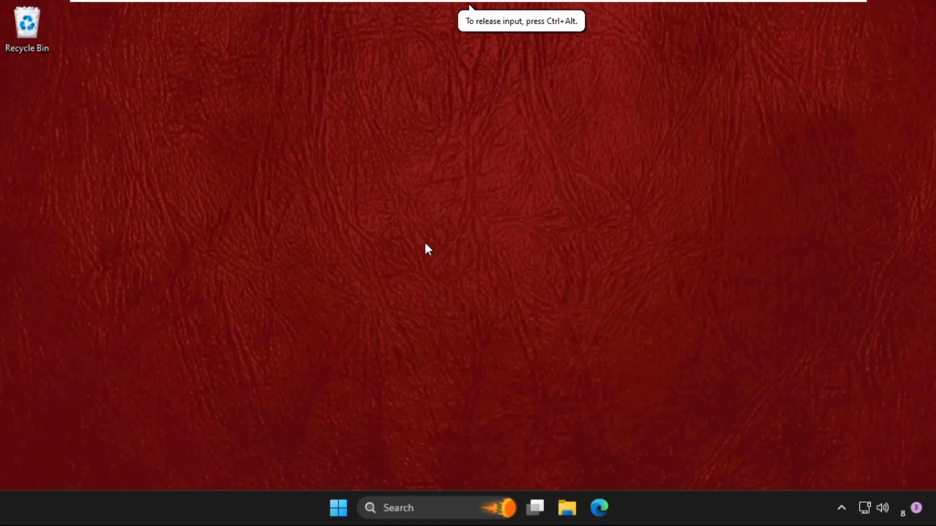
{"action": "mouse_move", "coordinate": [375, 303]}
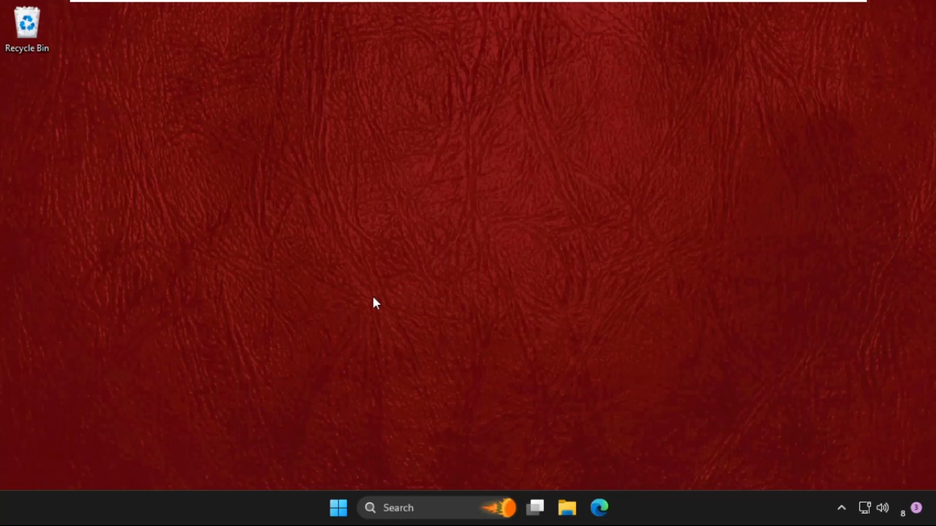
{"action": "mouse_move", "coordinate": [505, 328]}
{"action": "type", "text": "s"}
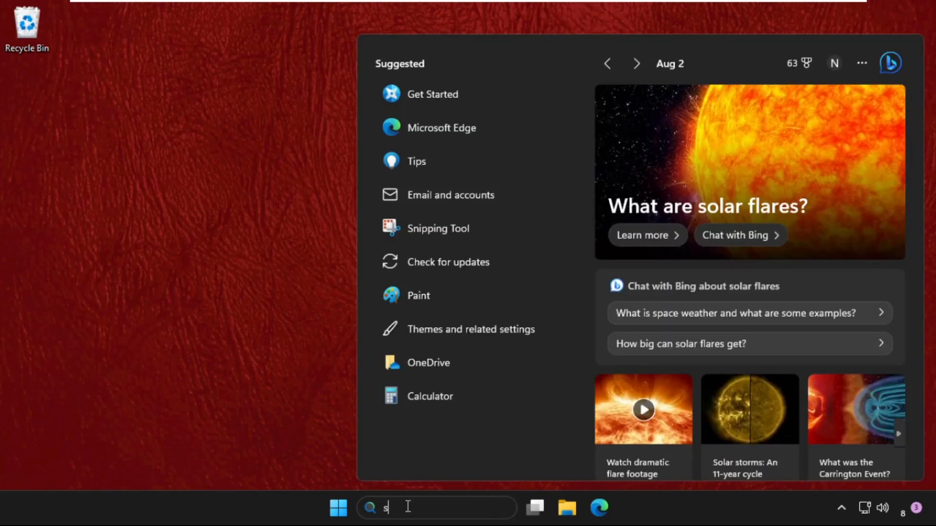
- Search for 'settings' and launch the Settings app
{"action": "type", "text": "ettings"}
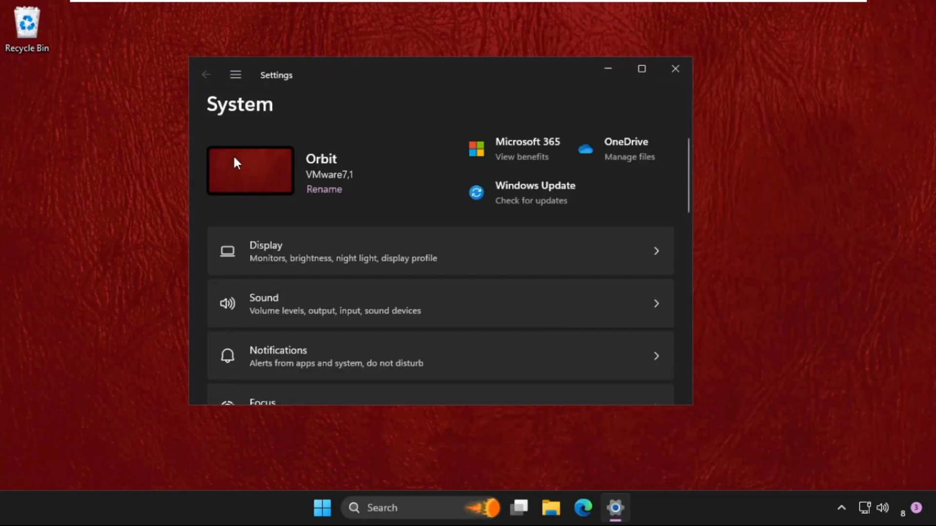
- Go to Privacy & security from the navigation menu and scroll to App permissions
{"action": "left_click", "coordinate": [235, 74]}
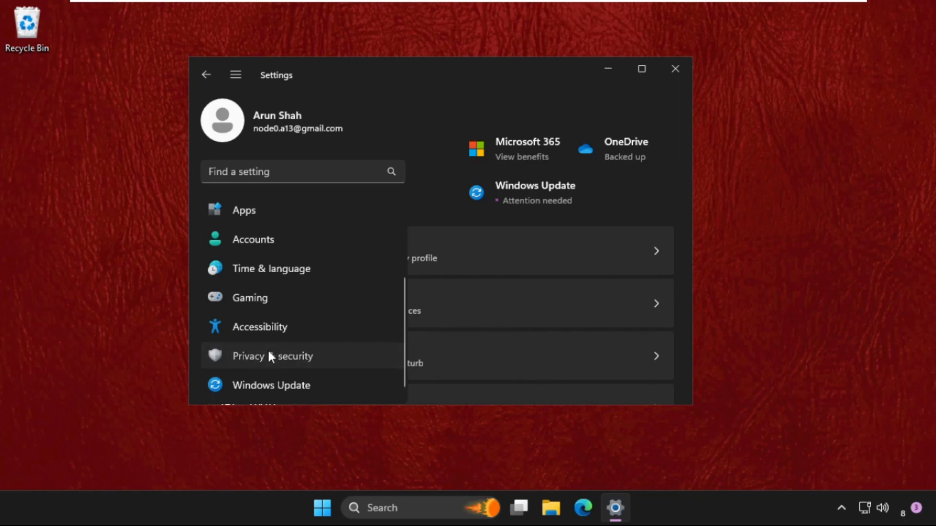
{"action": "left_click", "coordinate": [272, 355]}
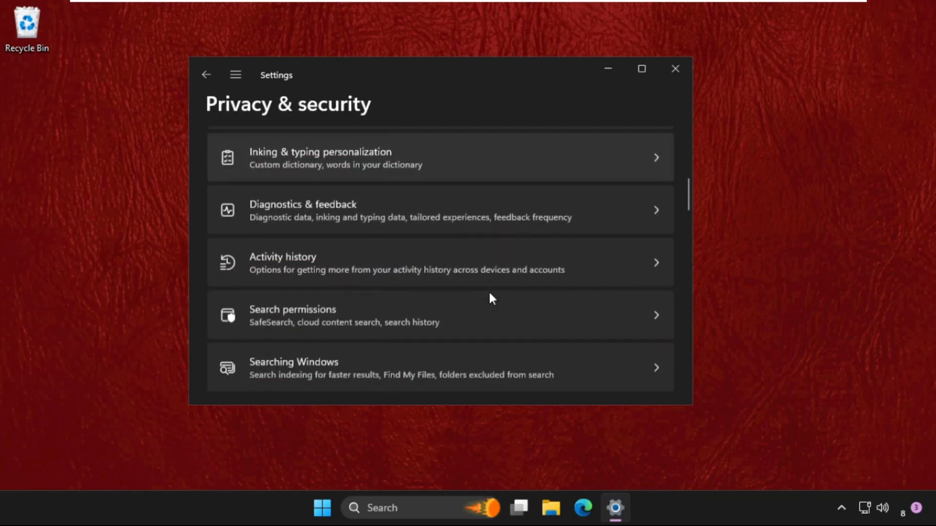
{"action": "scroll", "scroll_direction": "down", "scroll_amount": 3}
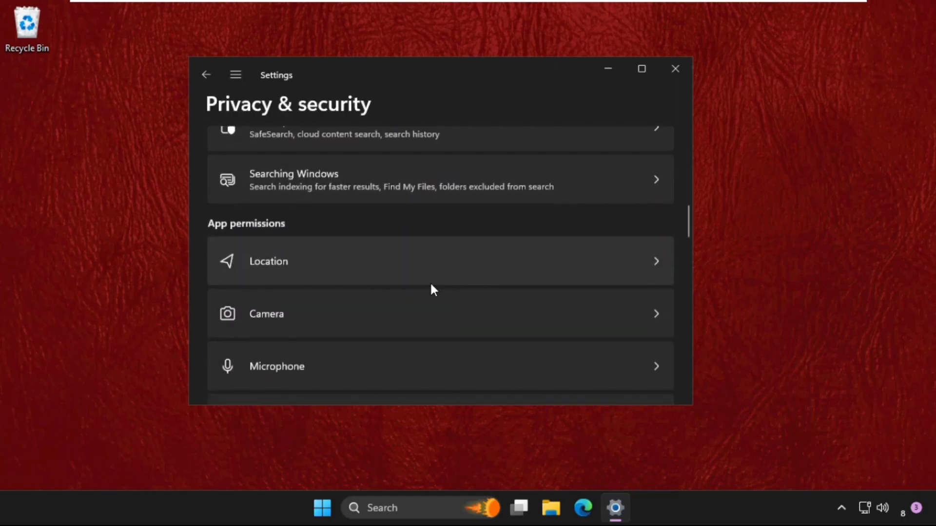
{"action": "scroll", "scroll_direction": "down", "scroll_amount": 3}
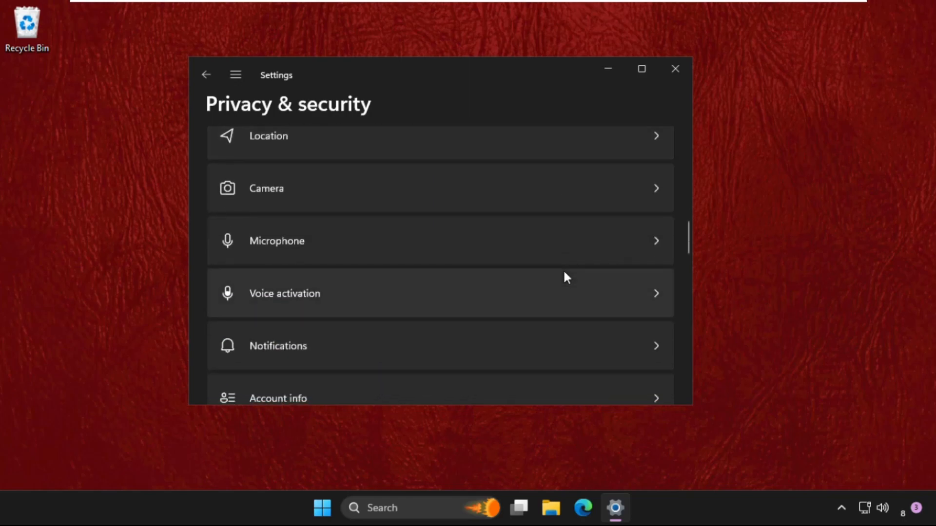
{"action": "scroll", "scroll_direction": "down", "scroll_amount": 3}
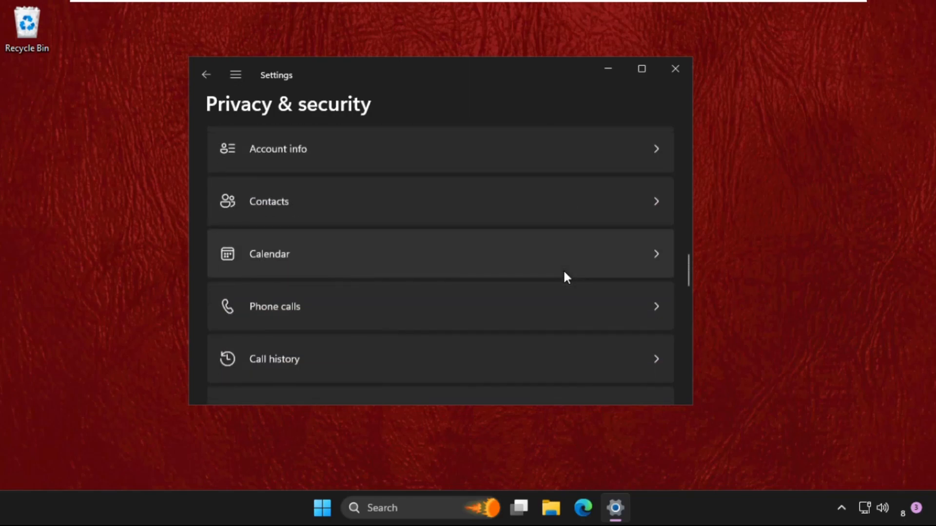
{"action": "scroll", "scroll_direction": "up", "scroll_amount": 3}
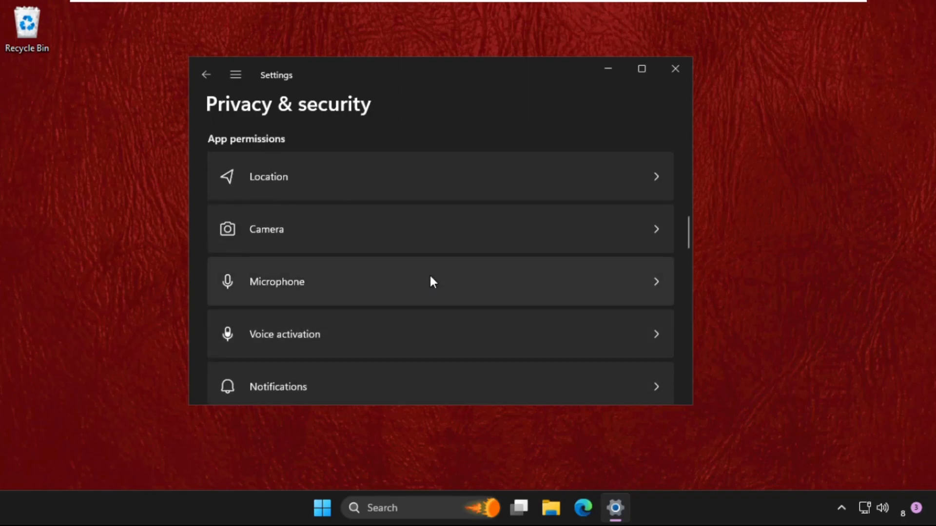
- Turn off Location services and the General privacy toggles, then close Settings
{"action": "left_click", "coordinate": [268, 176]}
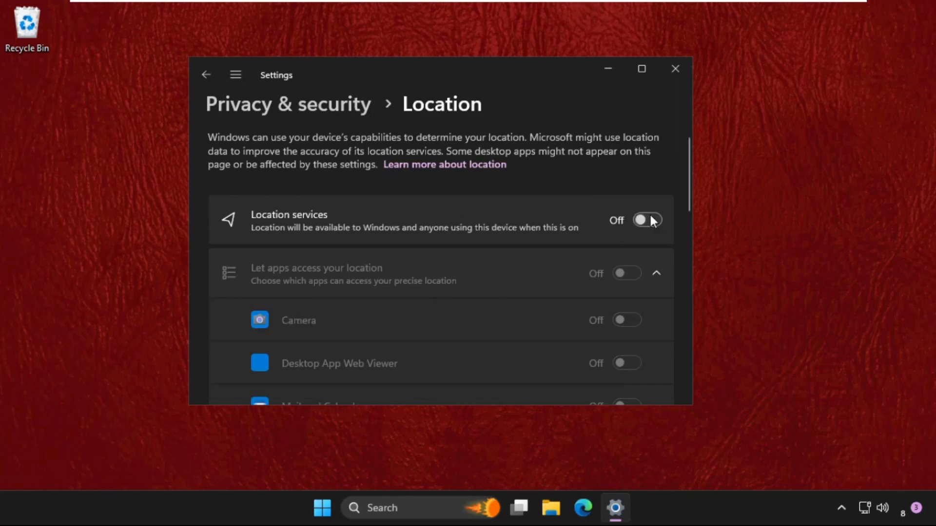
{"action": "left_click", "coordinate": [205, 75]}
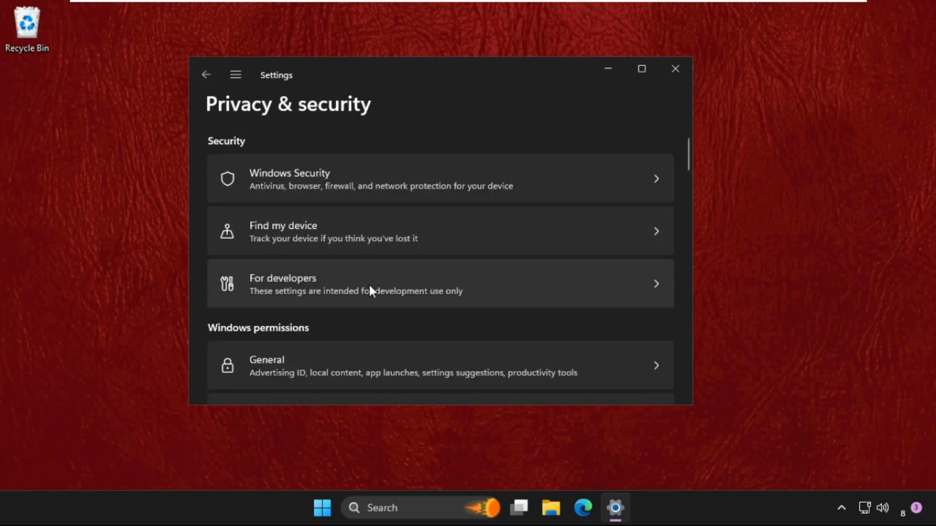
{"action": "scroll", "scroll_direction": "down", "scroll_amount": 3}
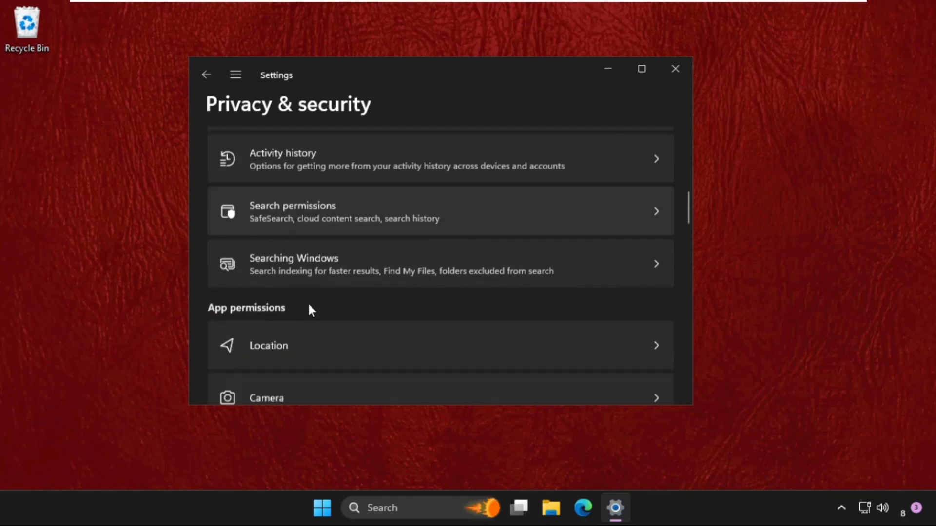
{"action": "scroll", "scroll_direction": "up", "scroll_amount": 3}
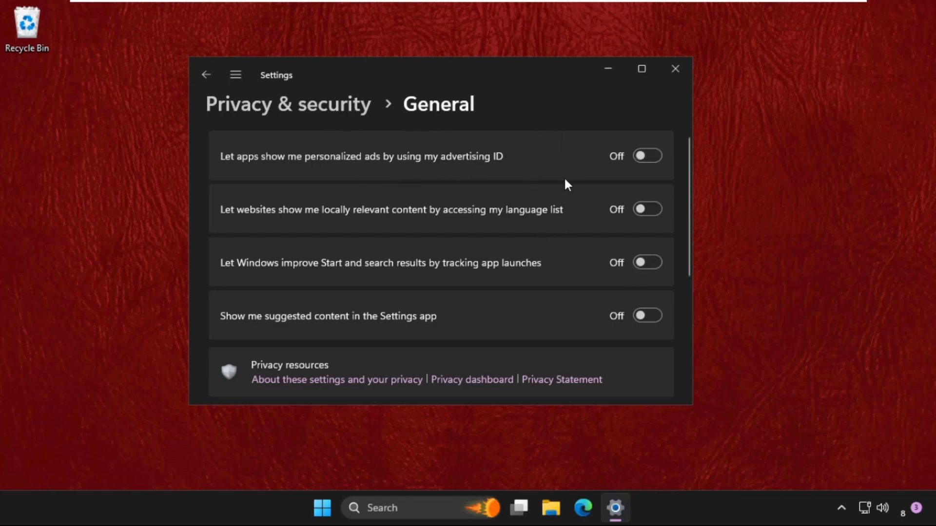
{"action": "mouse_move", "coordinate": [674, 121]}
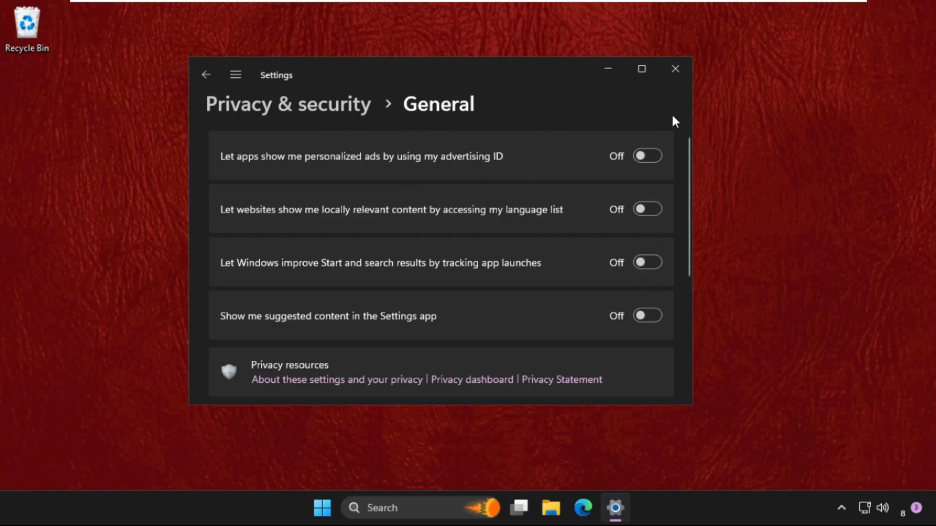
{"action": "left_click", "coordinate": [675, 69]}
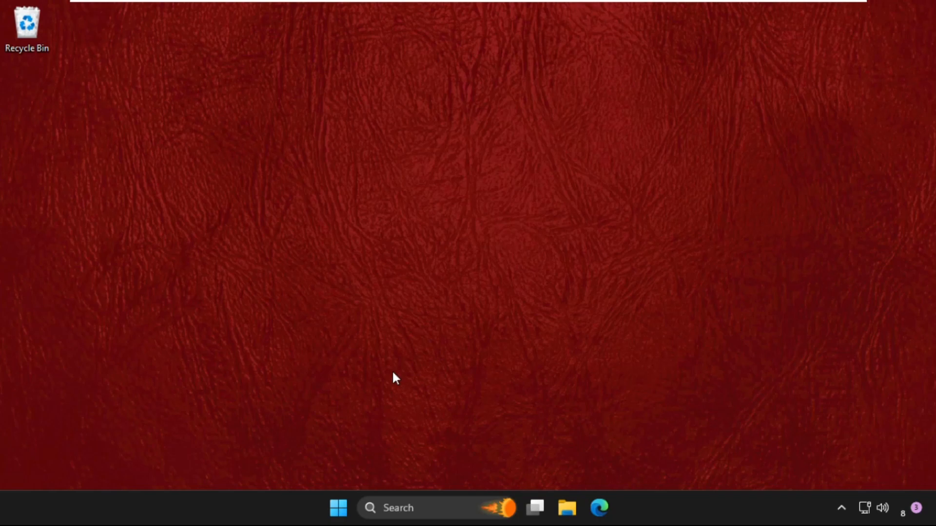
- Open C:\Windows\Temp through Run and delete the chrome_installer file
{"action": "key", "text": "Win+r"}
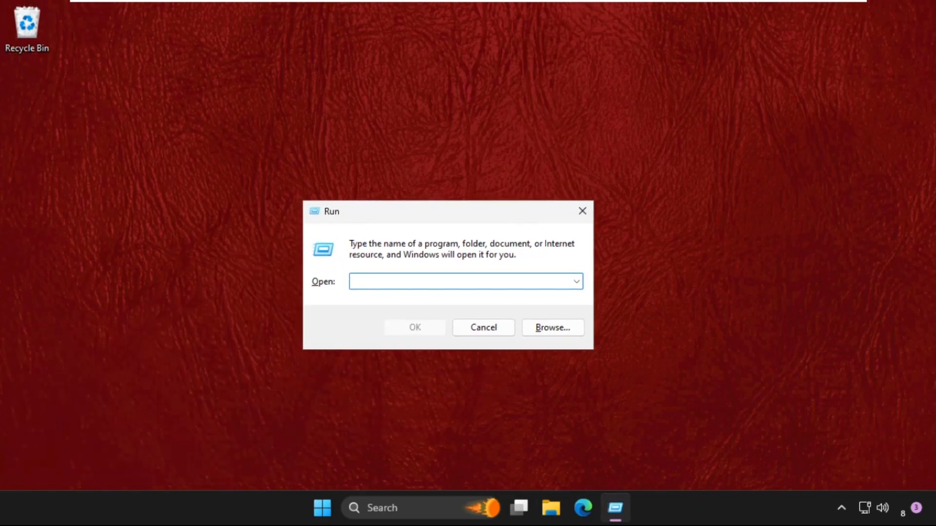
{"action": "left_click", "coordinate": [483, 327]}
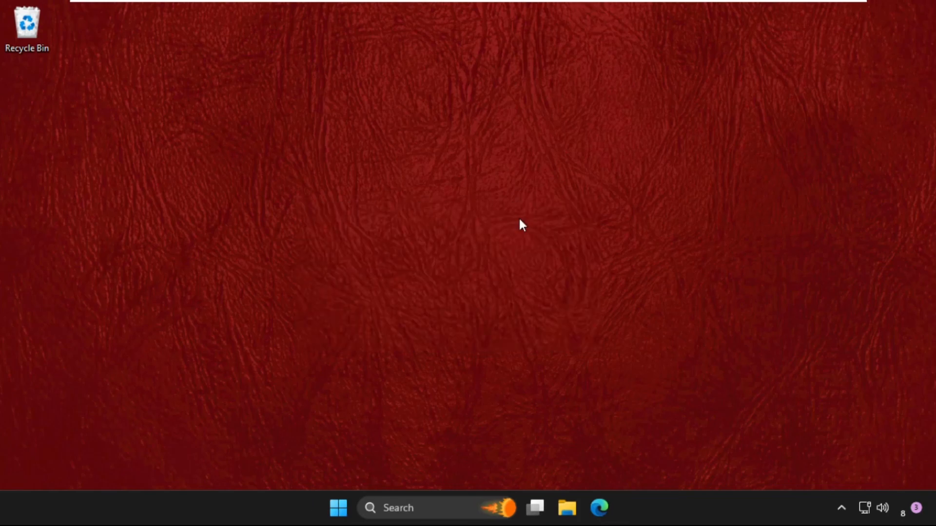
{"action": "left_click", "coordinate": [566, 508]}
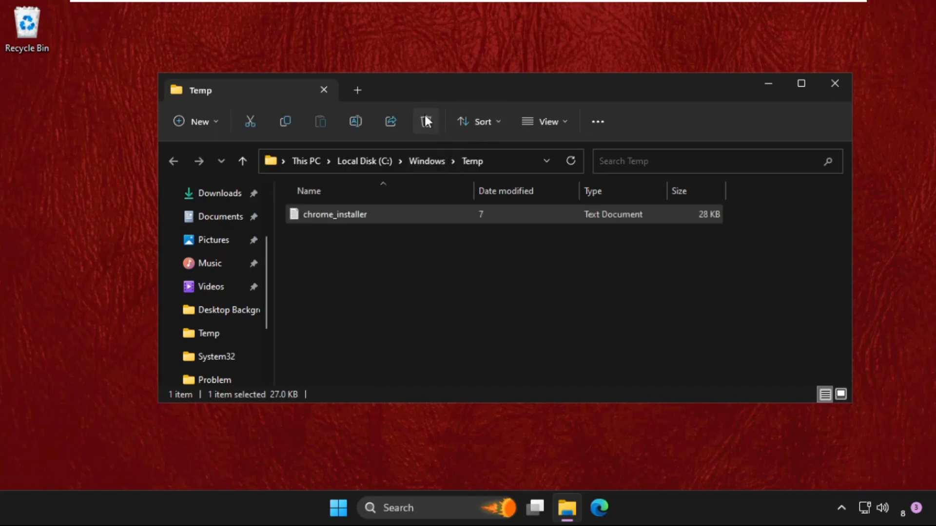
{"action": "left_click", "coordinate": [425, 122]}
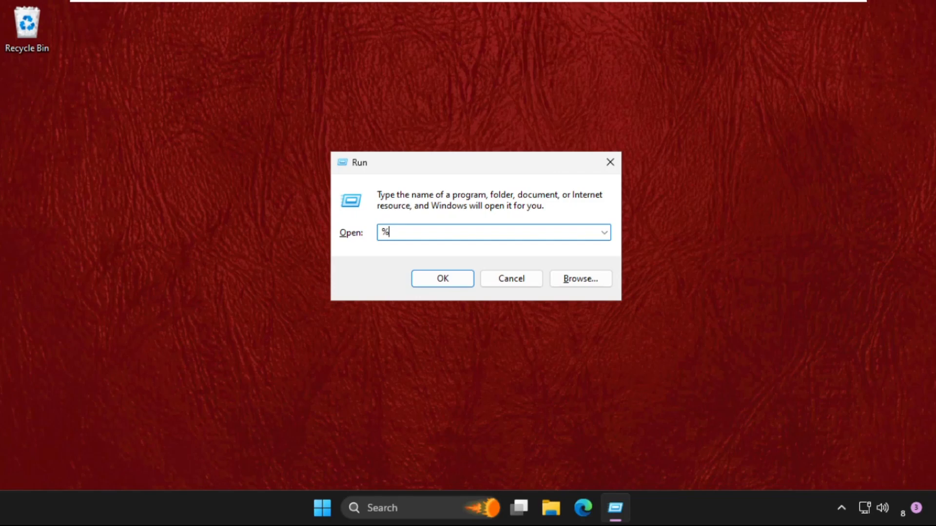
- Open %temp%, recycle every item in it, and close the progress and Explorer windows
{"action": "type", "text": "temp%"}
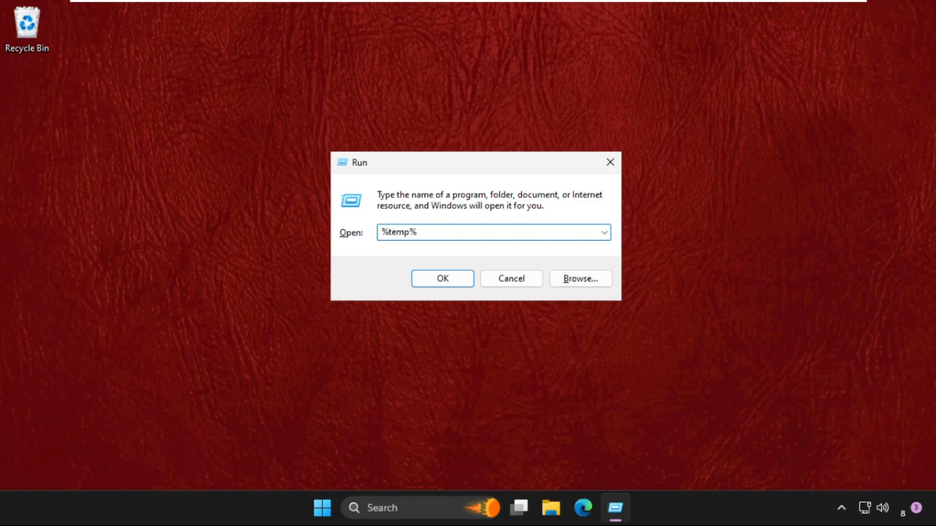
{"action": "left_click", "coordinate": [441, 278]}
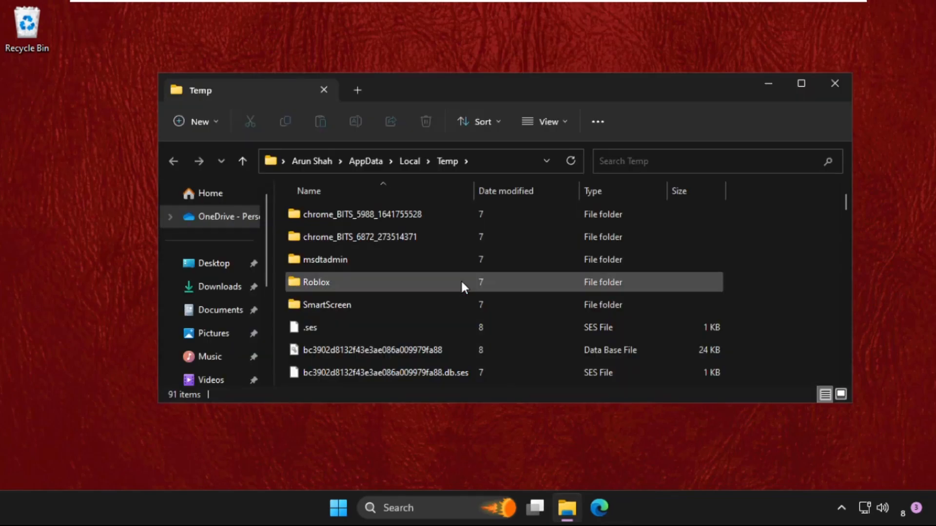
{"action": "key", "text": "ctrl+a"}
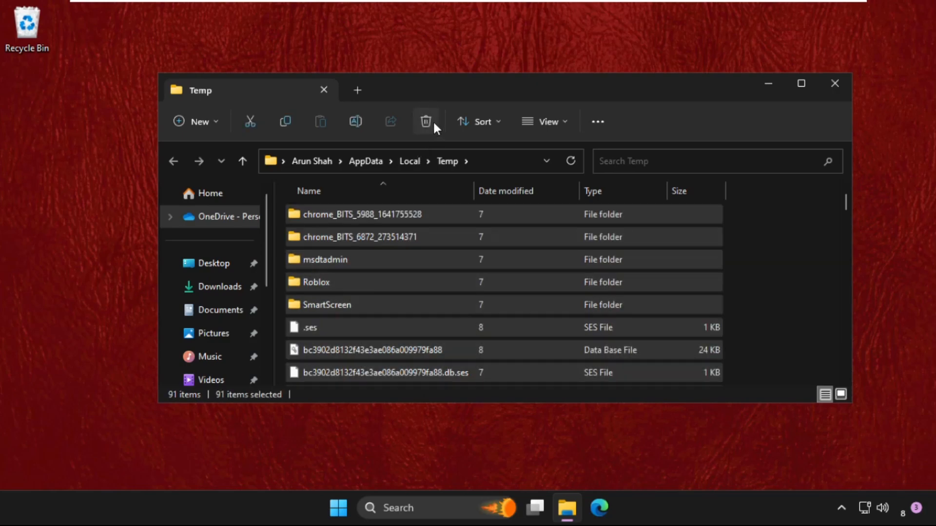
{"action": "left_click", "coordinate": [425, 122]}
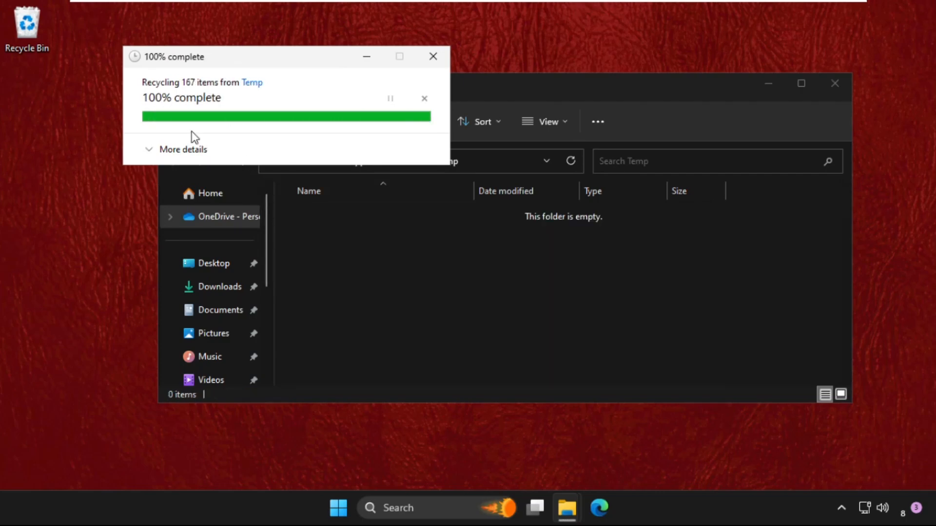
{"action": "left_click", "coordinate": [433, 56]}
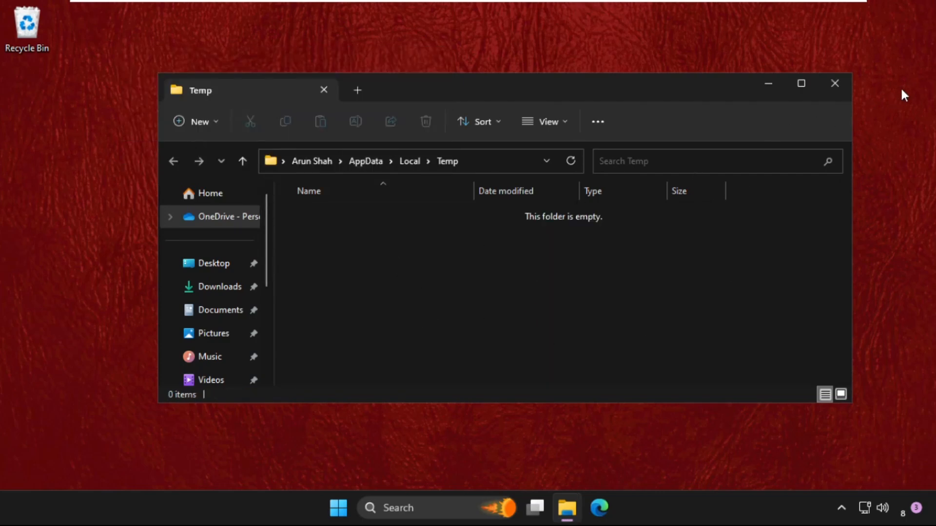
{"action": "left_click", "coordinate": [834, 83]}
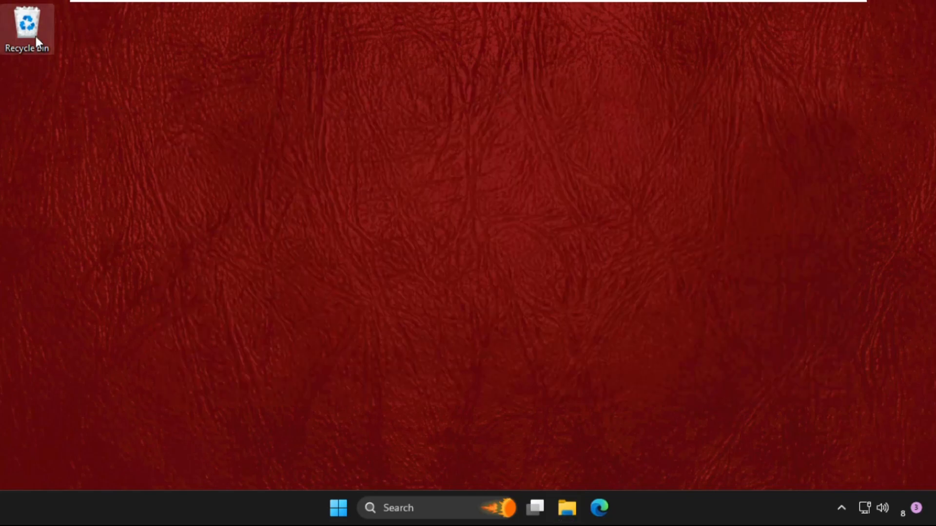
- Empty the Recycle Bin, granting administrator permission for the remaining items
{"action": "right_click", "coordinate": [26, 27]}
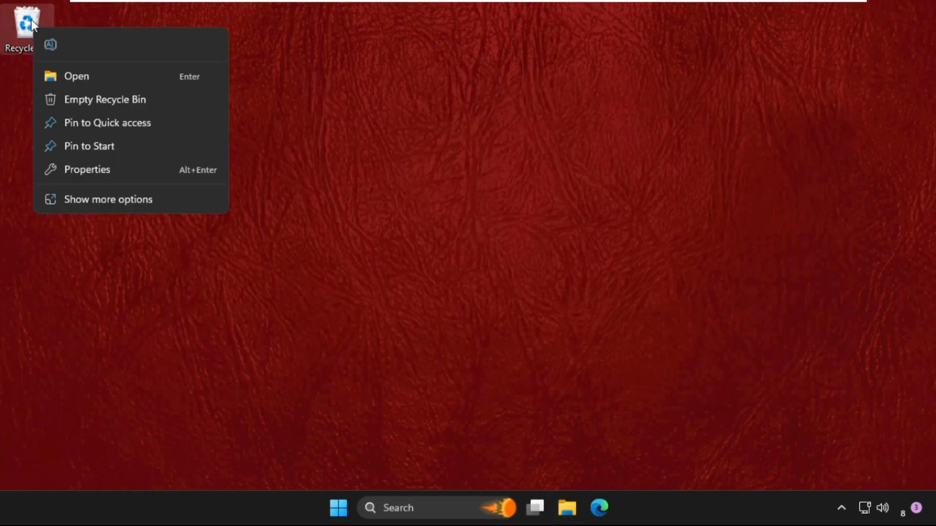
{"action": "mouse_move", "coordinate": [104, 99]}
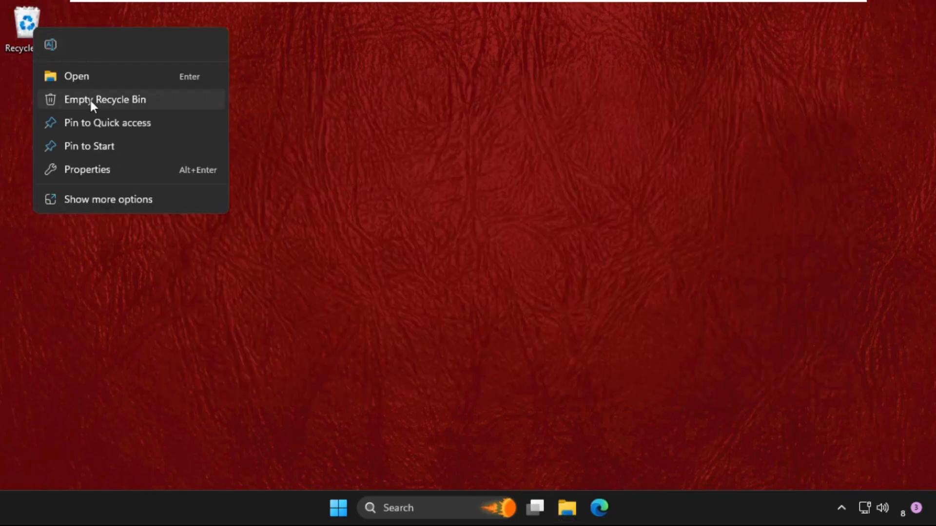
{"action": "left_click", "coordinate": [524, 273]}
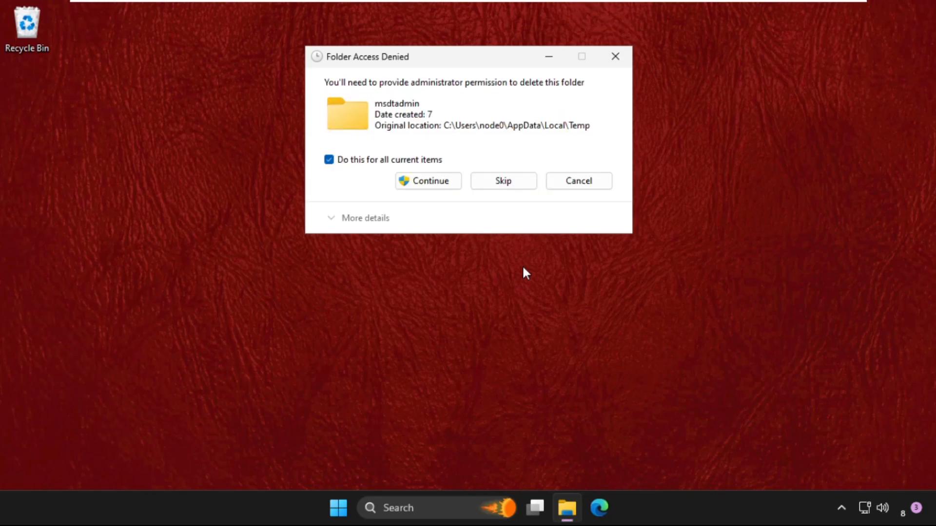
{"action": "left_click", "coordinate": [428, 180]}
{"action": "type", "text": "task manager"}
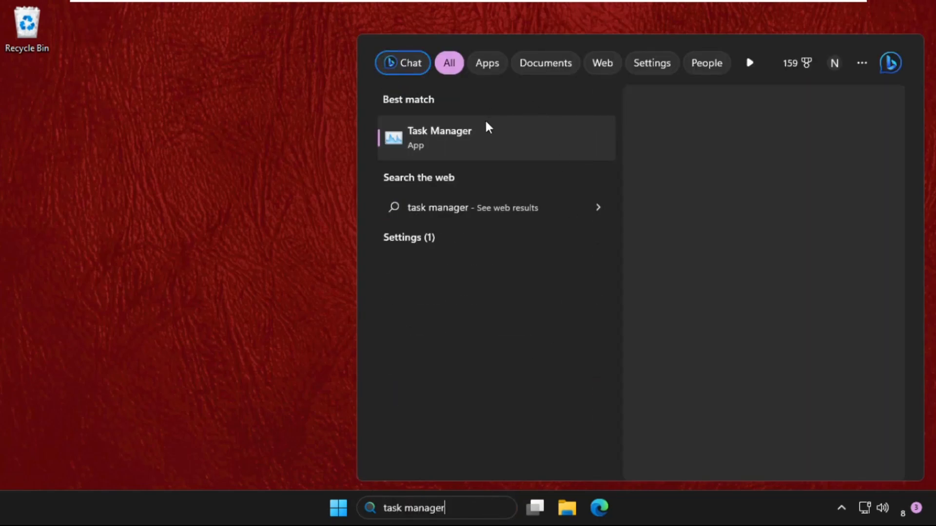
- Launch Task Manager from search and scroll through the Processes list
{"action": "left_click", "coordinate": [440, 137]}
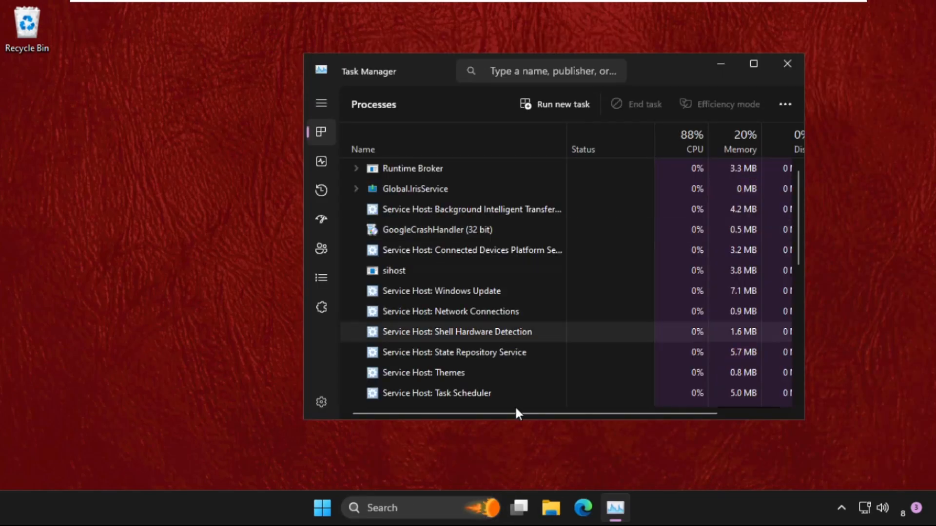
{"action": "scroll", "scroll_direction": "down", "scroll_amount": 3}
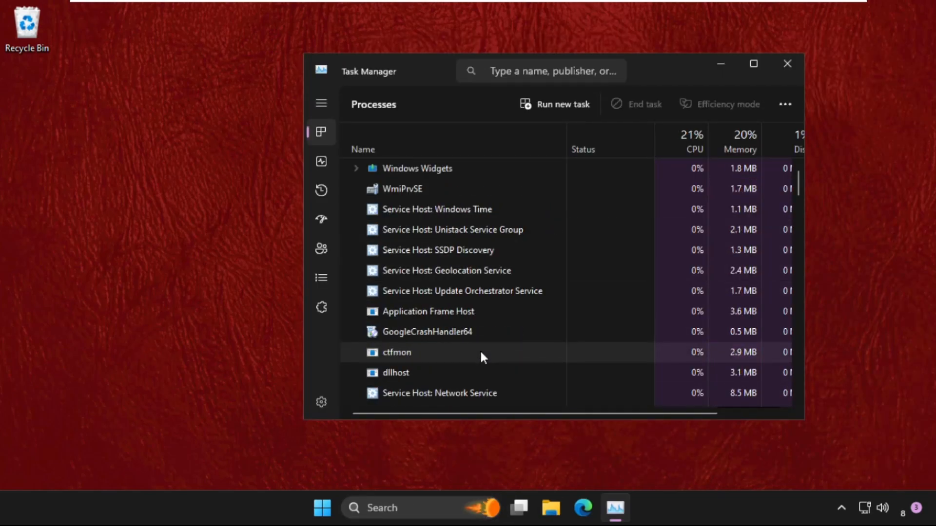
{"action": "scroll", "scroll_direction": "down", "scroll_amount": 3}
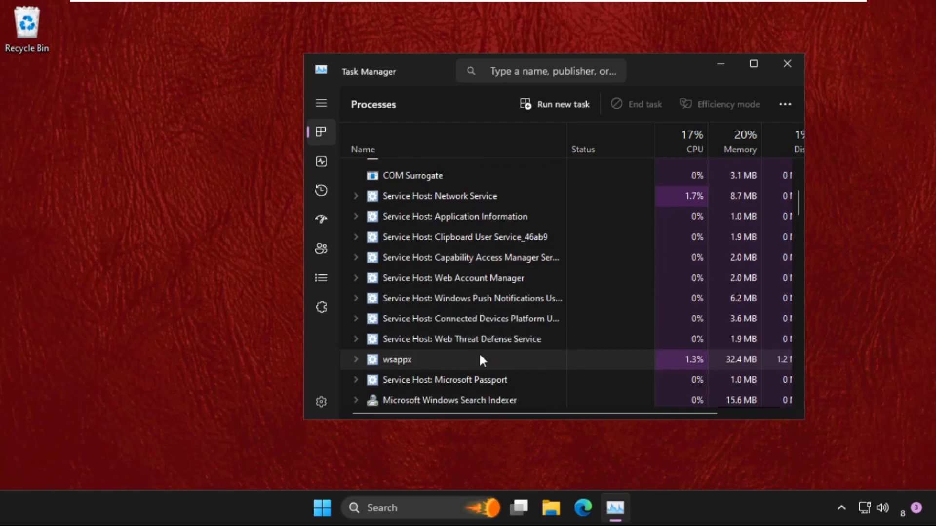
{"action": "scroll", "scroll_direction": "up", "scroll_amount": 3}
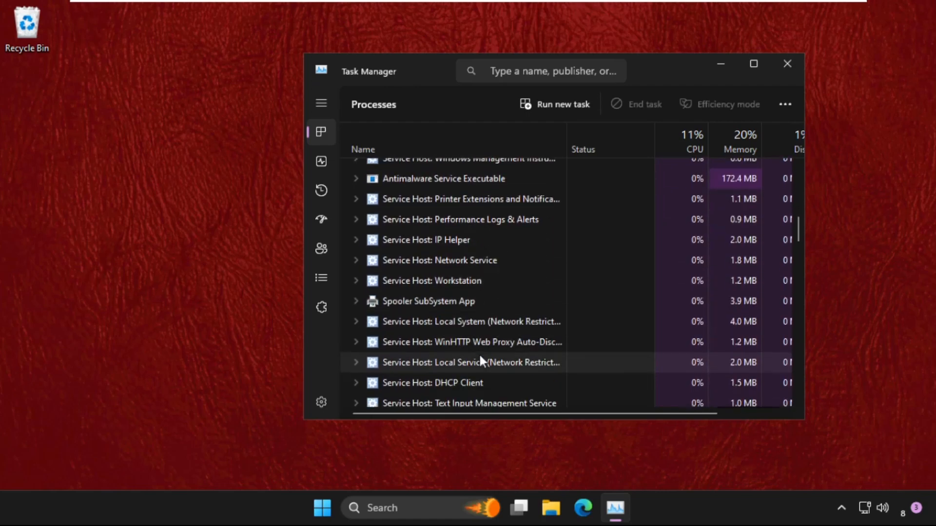
{"action": "scroll", "scroll_direction": "down", "scroll_amount": 3}
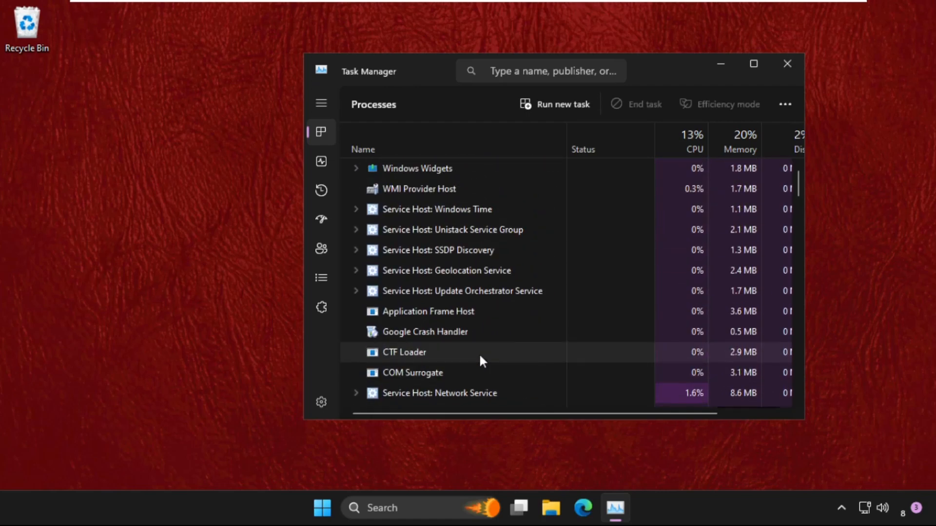
{"action": "scroll", "scroll_direction": "down", "scroll_amount": 3}
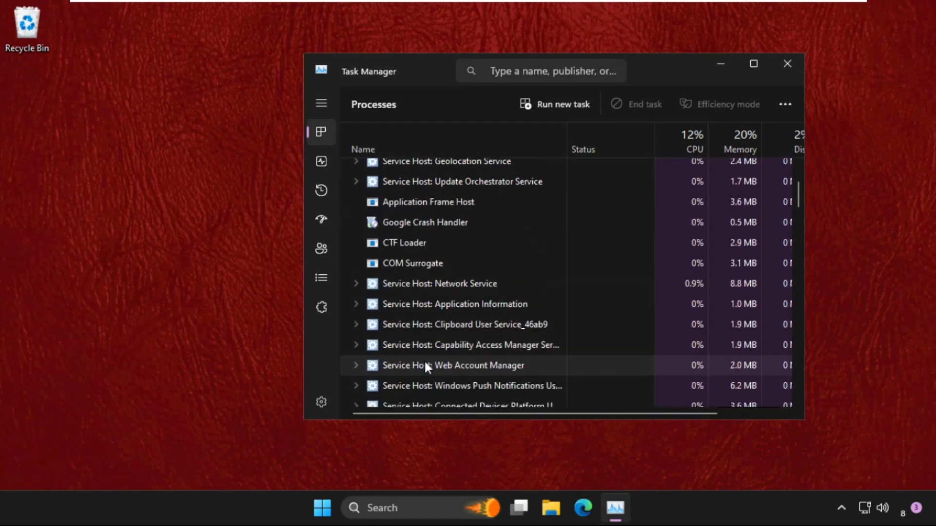
{"action": "scroll", "scroll_direction": "down", "scroll_amount": 3}
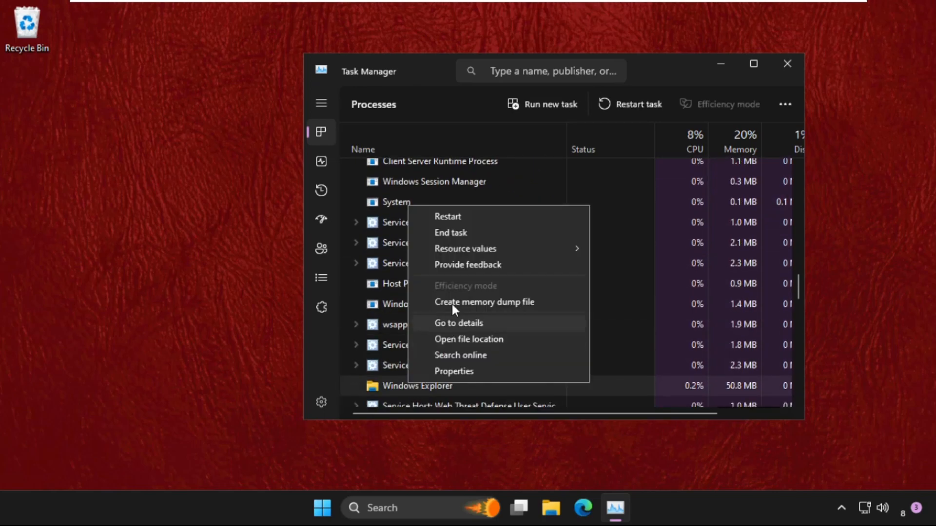
{"action": "mouse_move", "coordinate": [449, 232]}
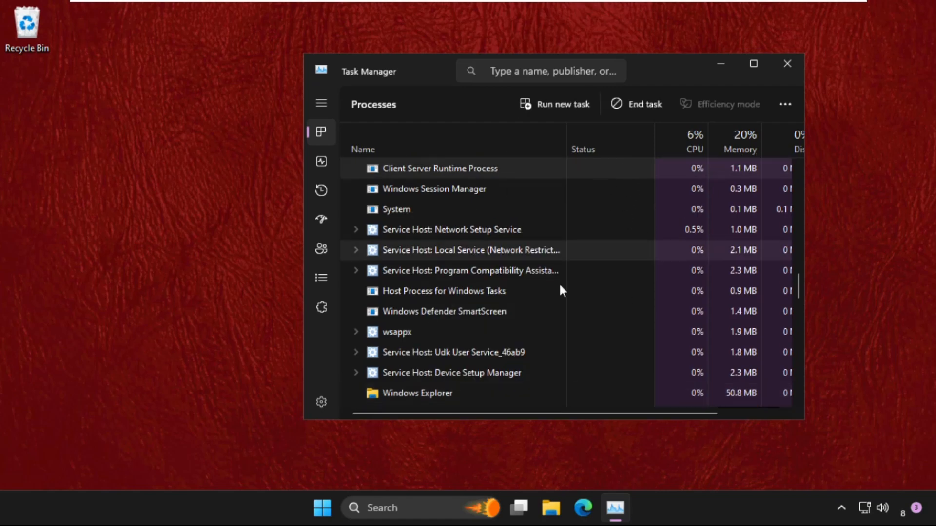
{"action": "mouse_move", "coordinate": [786, 64]}
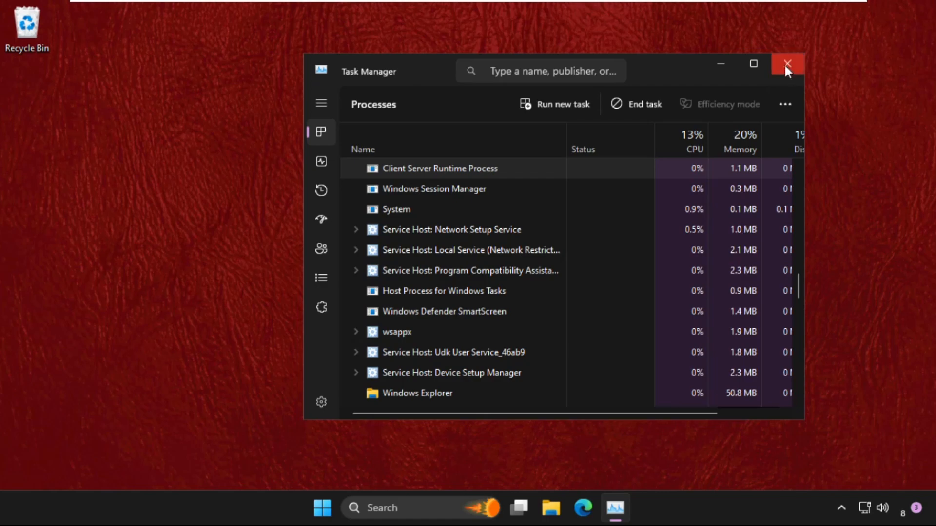
{"action": "mouse_move", "coordinate": [787, 65]}
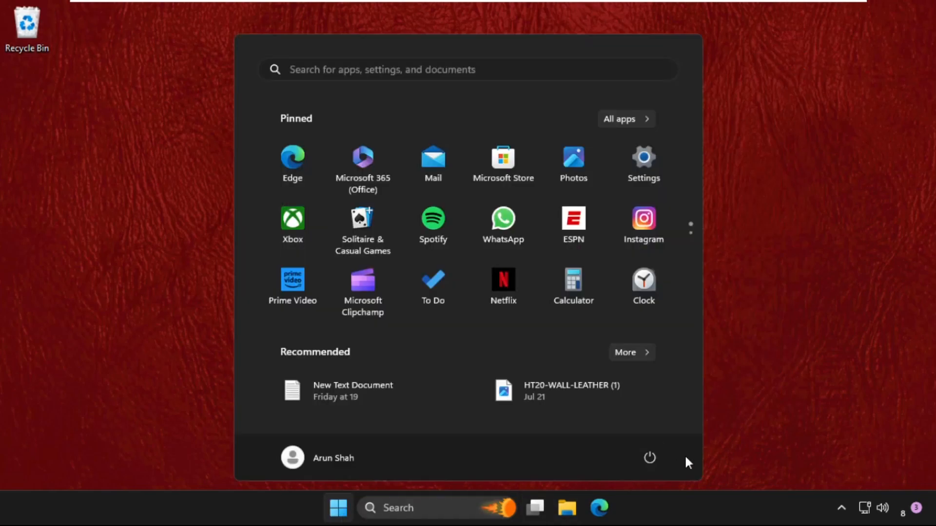
- Show the Start menu power options with Restart available
{"action": "left_click", "coordinate": [649, 458]}
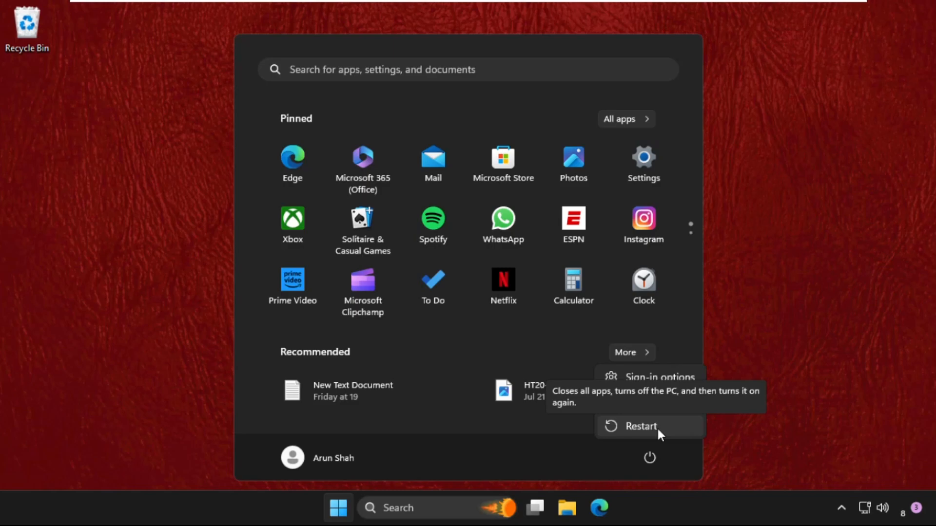
{"action": "mouse_move", "coordinate": [654, 430]}
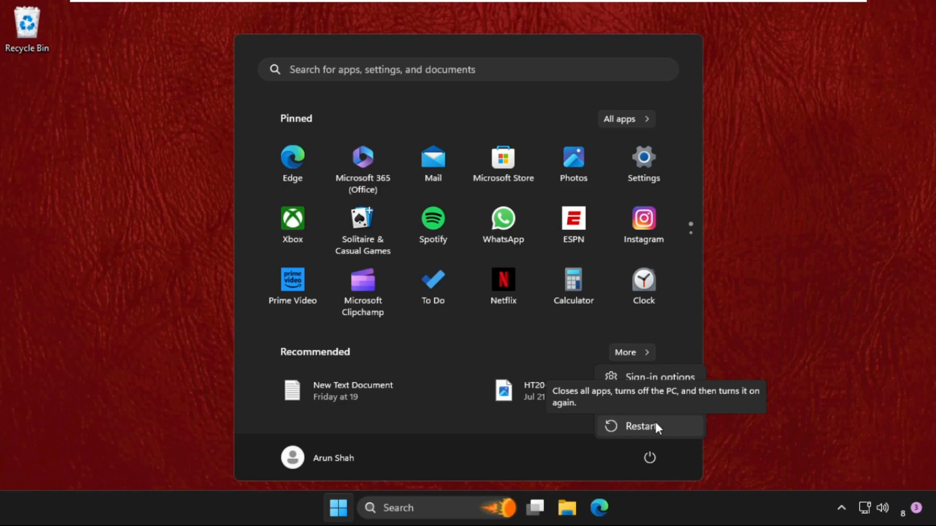
{"action": "mouse_move", "coordinate": [656, 437]}
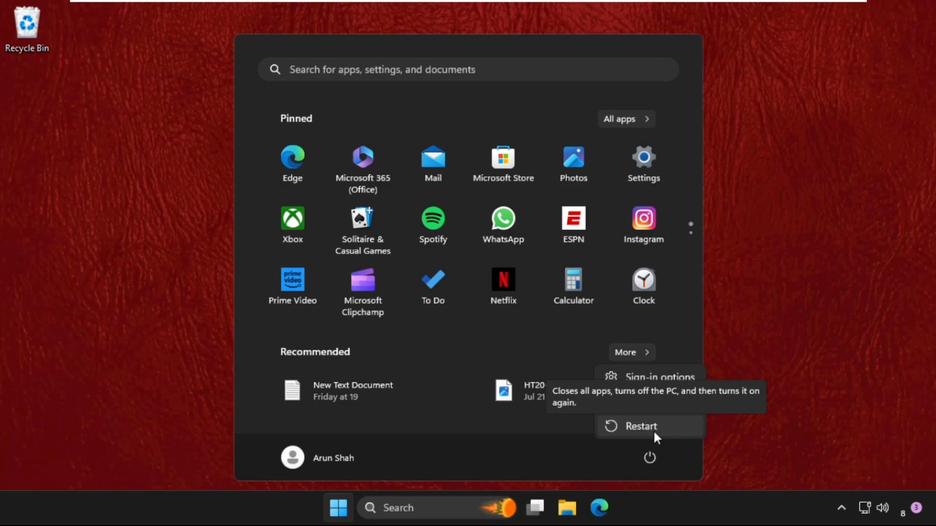
{"action": "mouse_move", "coordinate": [655, 434]}
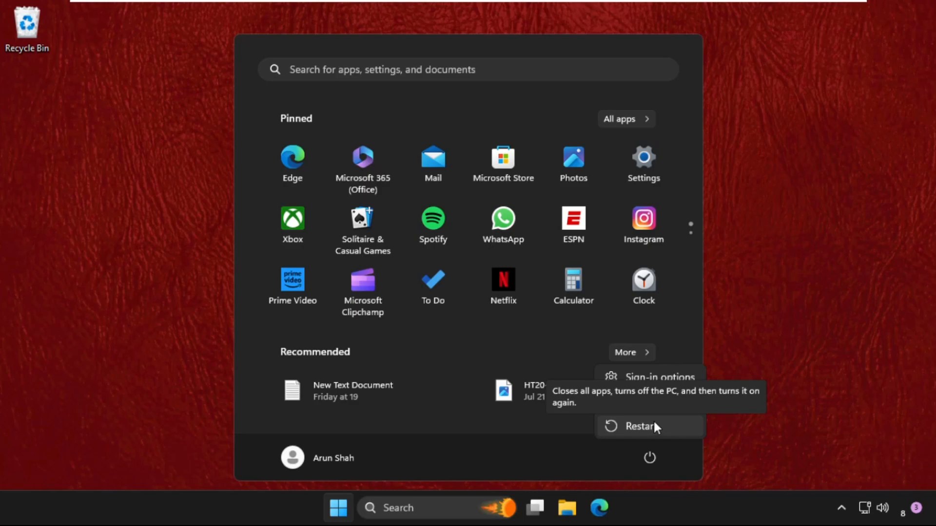